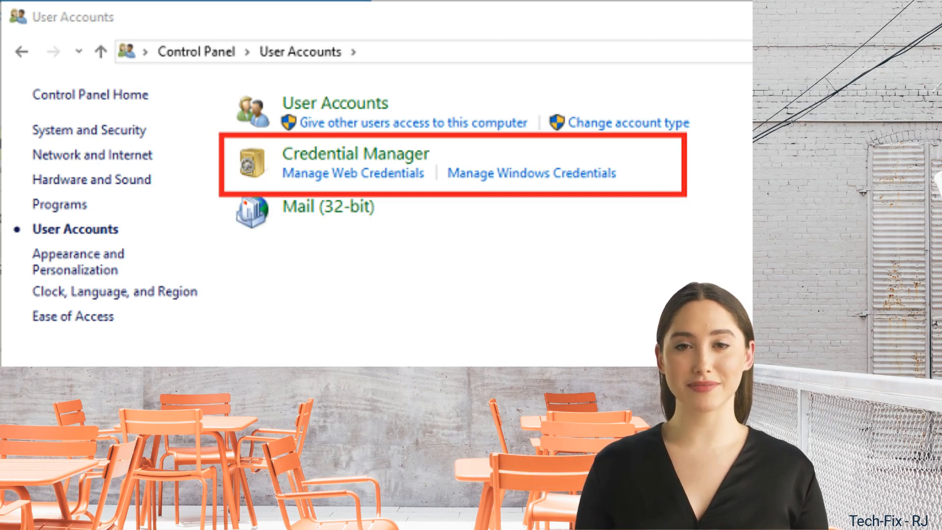
- Show the Credential Manager page with its Web Credentials and Windows Credentials sections
{"action": "left_click", "coordinate": [357, 152]}
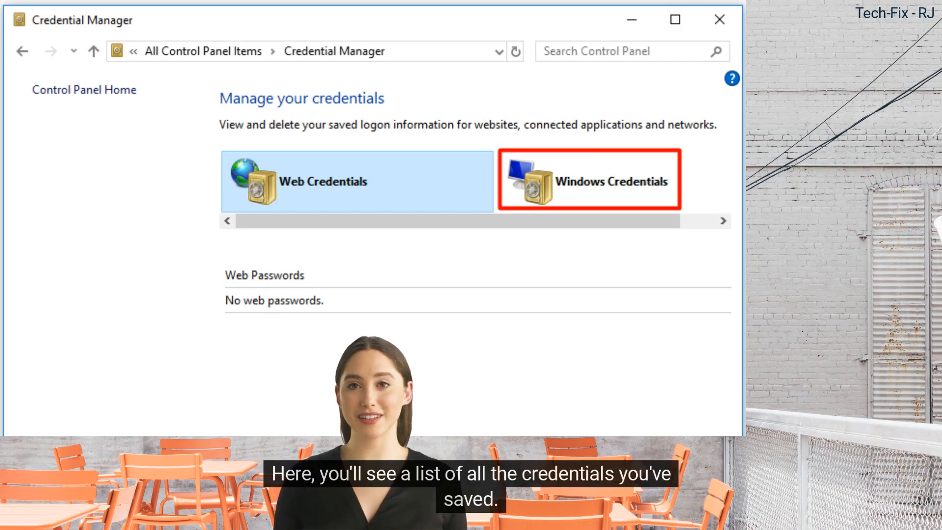